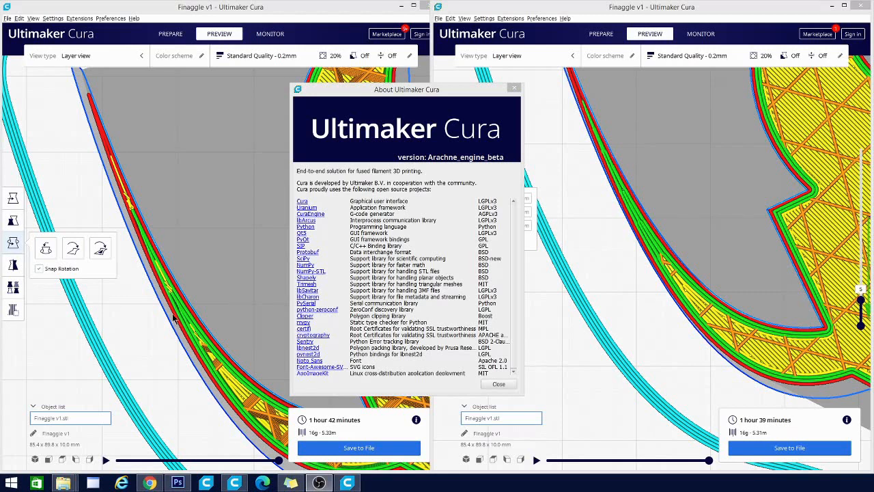
pyautogui.moveTo(477, 176)
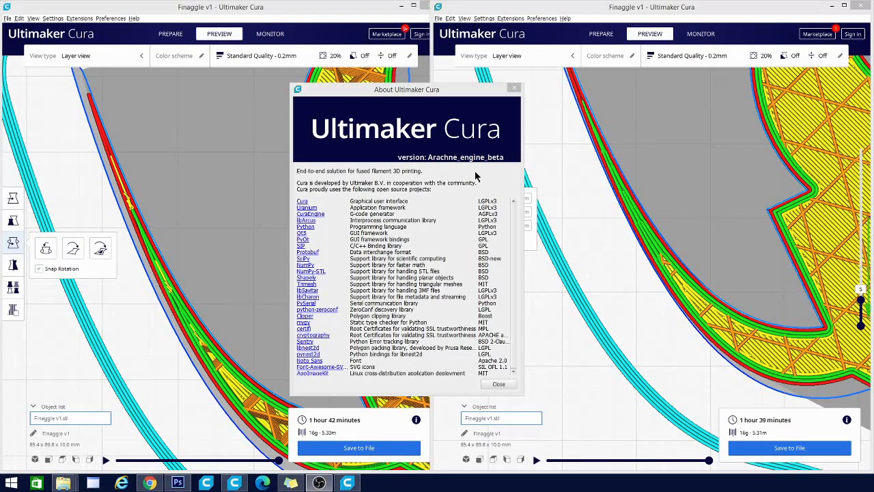
pyautogui.moveTo(459, 170)
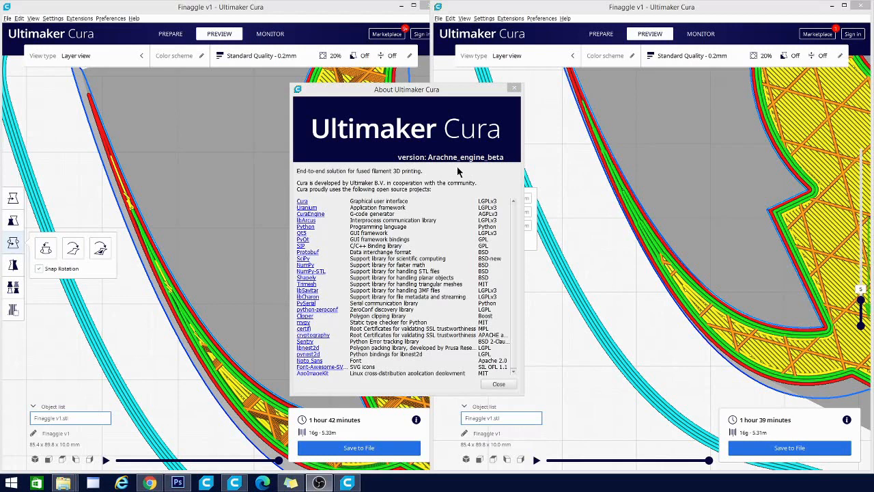
pyautogui.moveTo(395, 268)
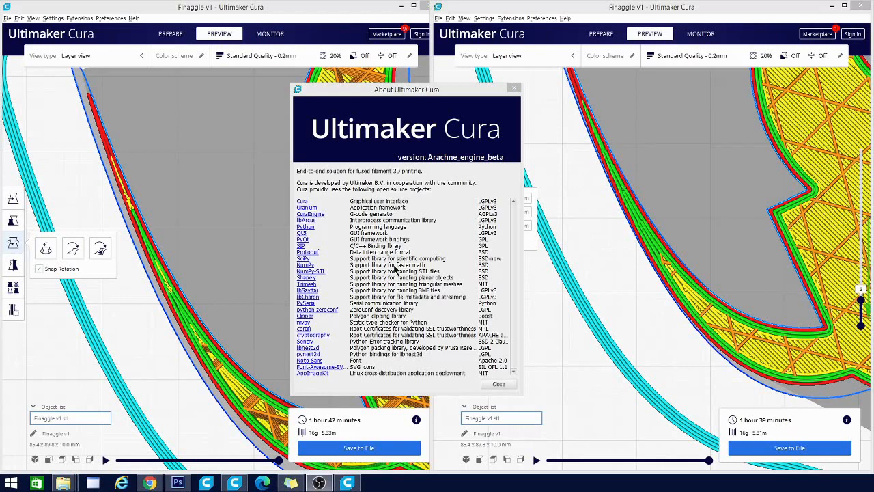
pyautogui.moveTo(439, 178)
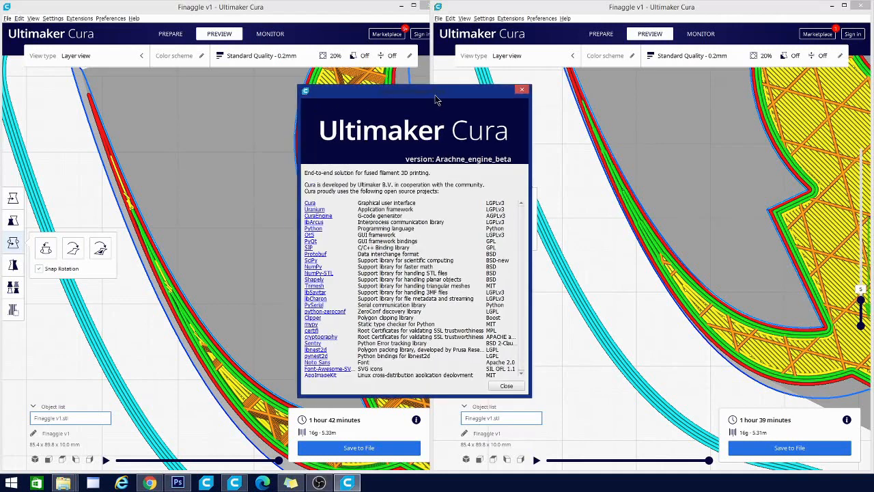
pyautogui.moveTo(377, 248)
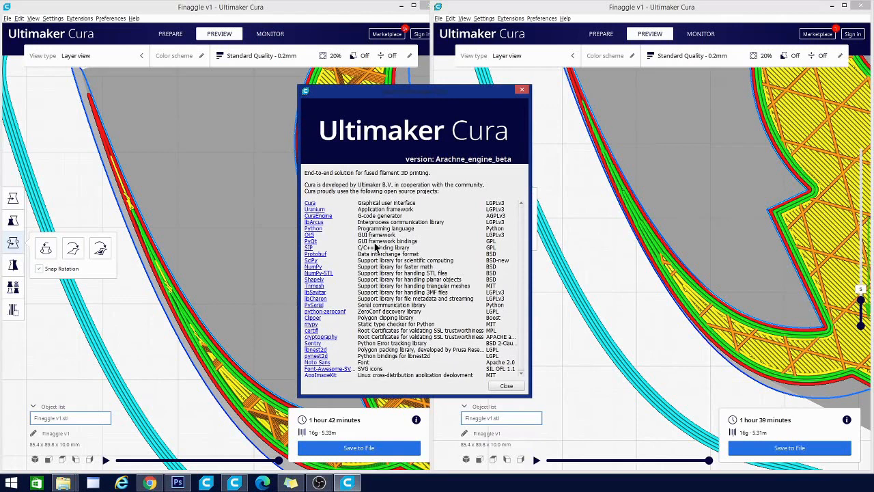
pyautogui.moveTo(475, 137)
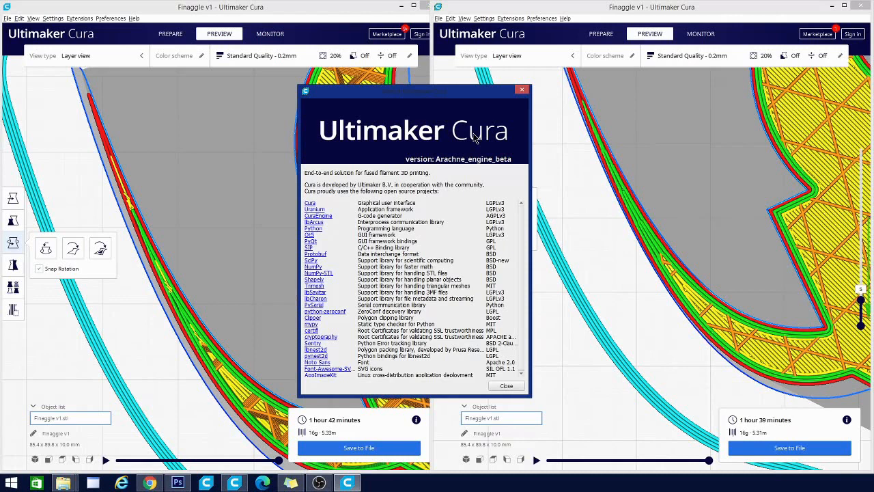
pyautogui.moveTo(467, 170)
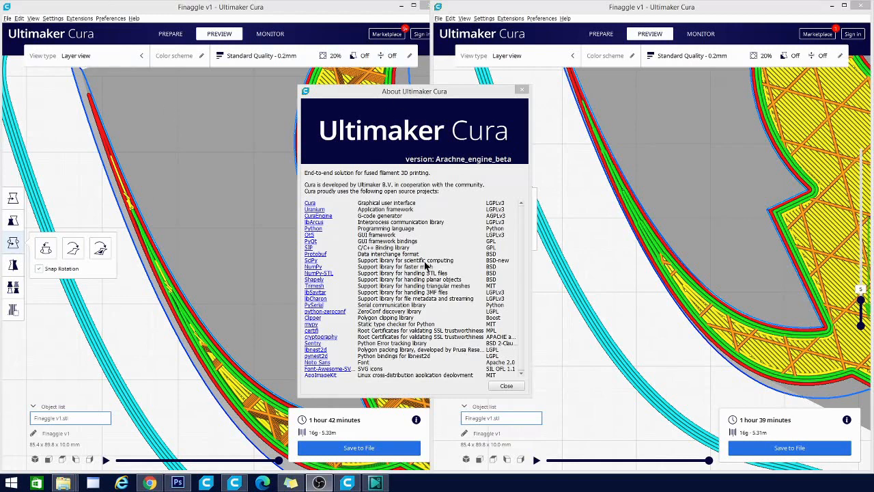
pyautogui.moveTo(456, 157)
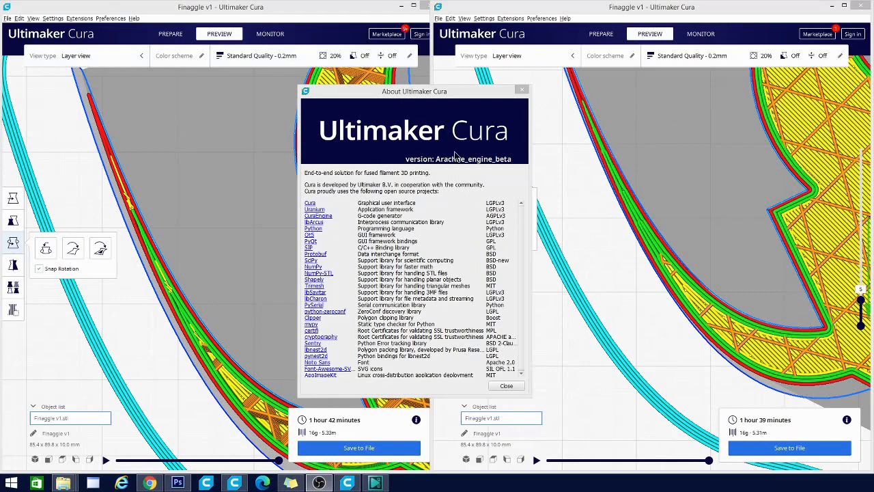
pyautogui.moveTo(486, 163)
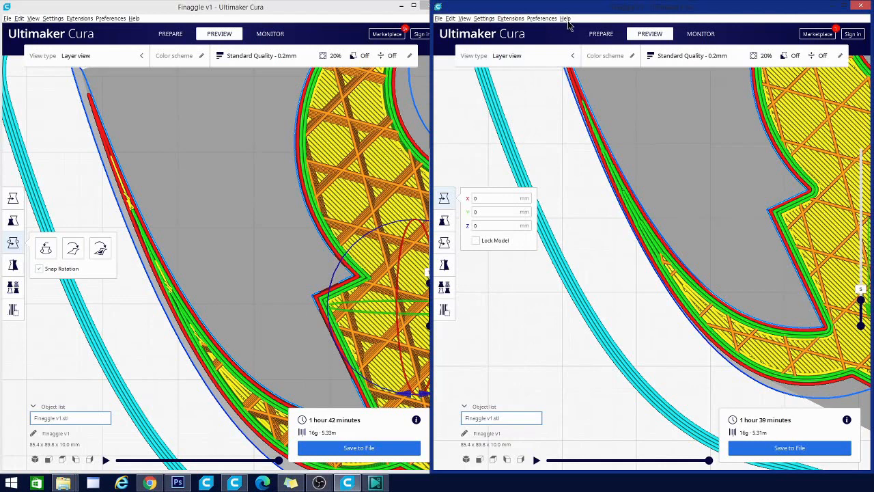
# Show the Arachne beta's What's New notes from the right window's Help menu
pyautogui.click(565, 19)
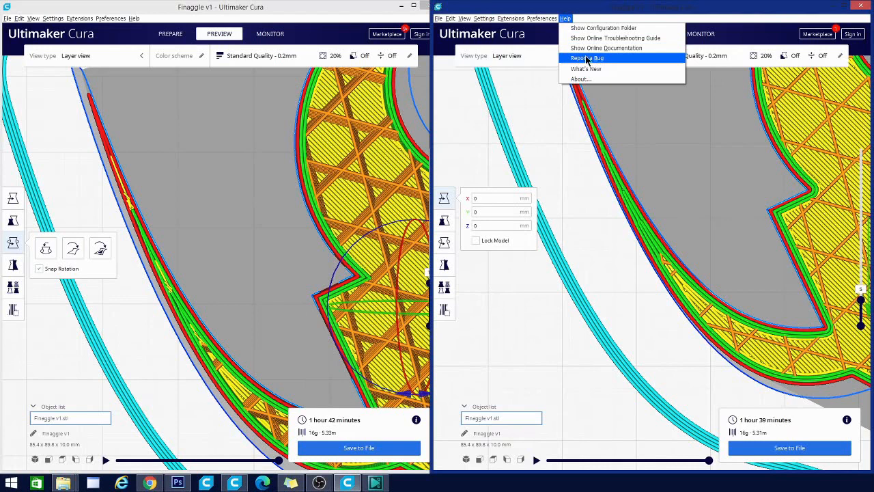
pyautogui.click(585, 68)
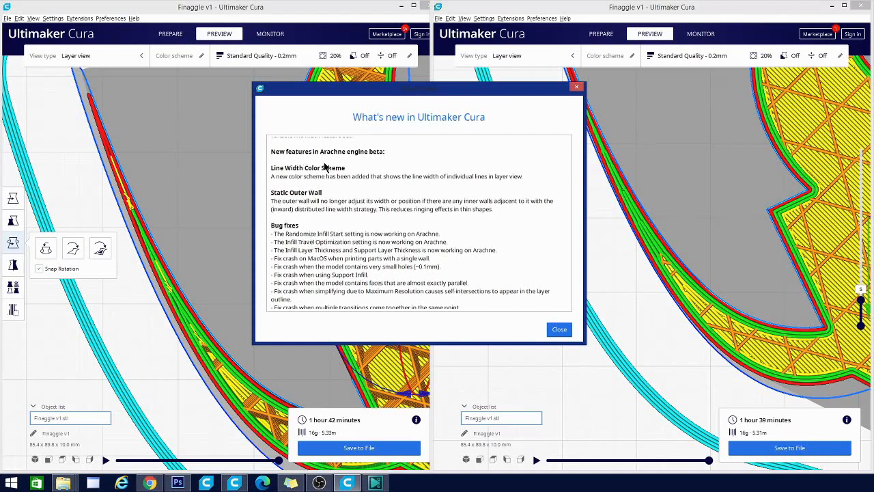
pyautogui.moveTo(459, 180)
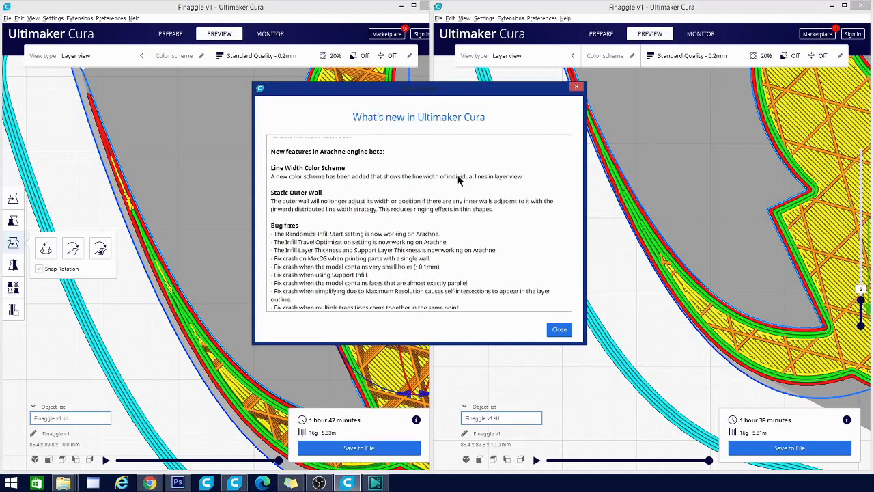
pyautogui.moveTo(331, 202)
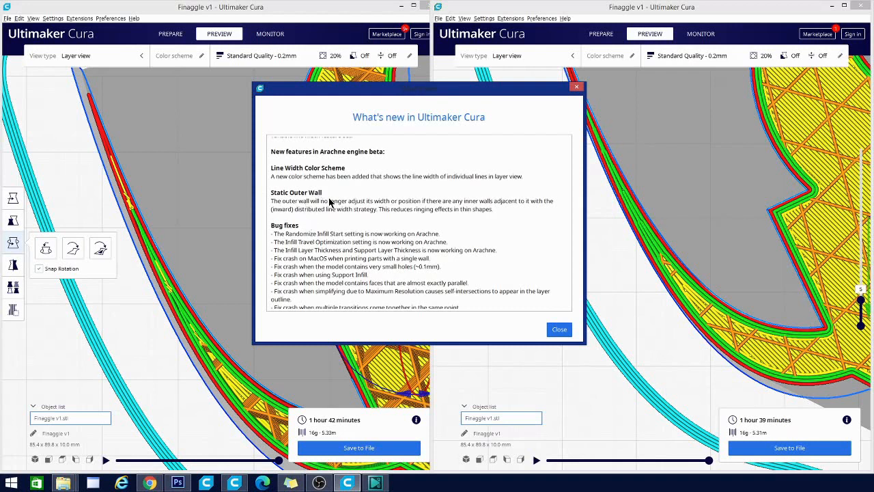
pyautogui.moveTo(462, 203)
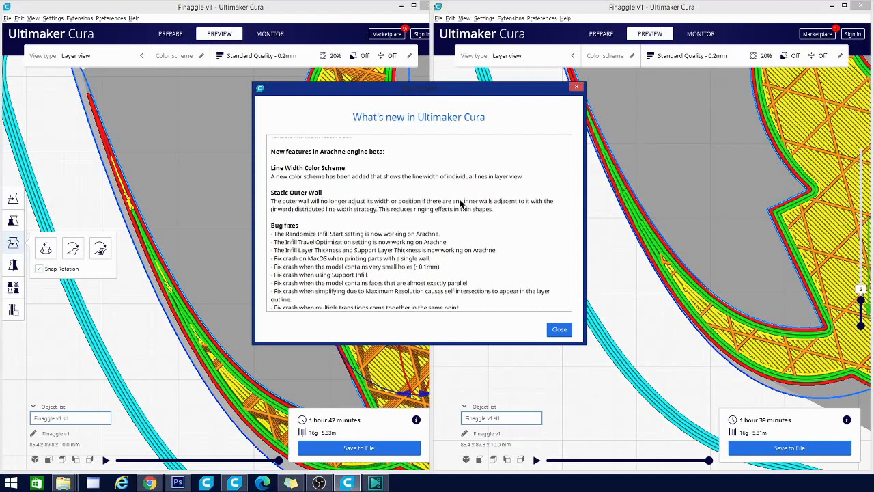
pyautogui.moveTo(331, 210)
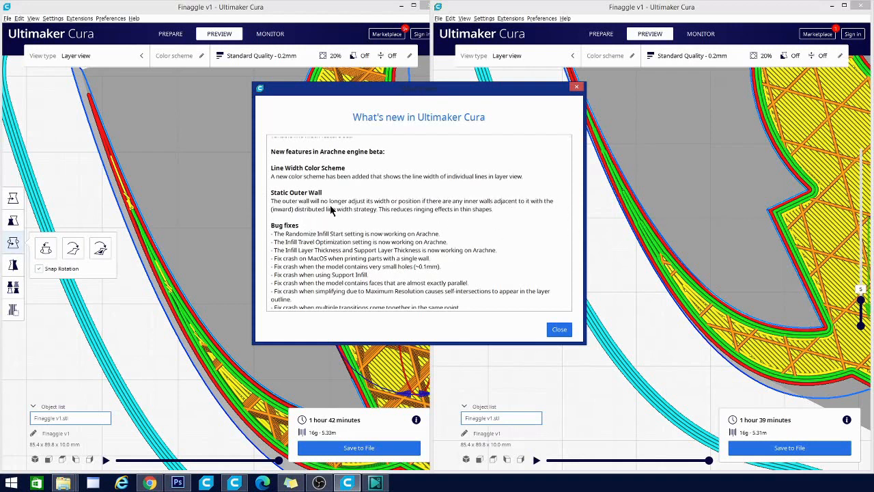
pyautogui.moveTo(353, 224)
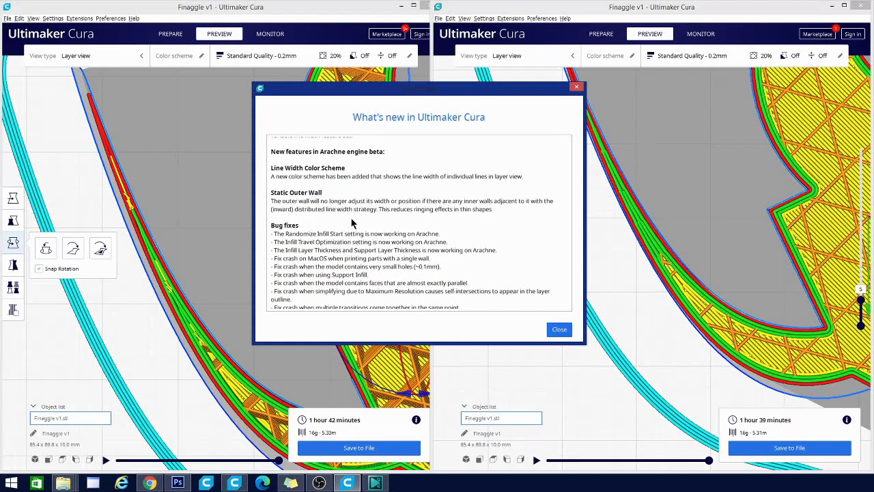
pyautogui.moveTo(658, 252)
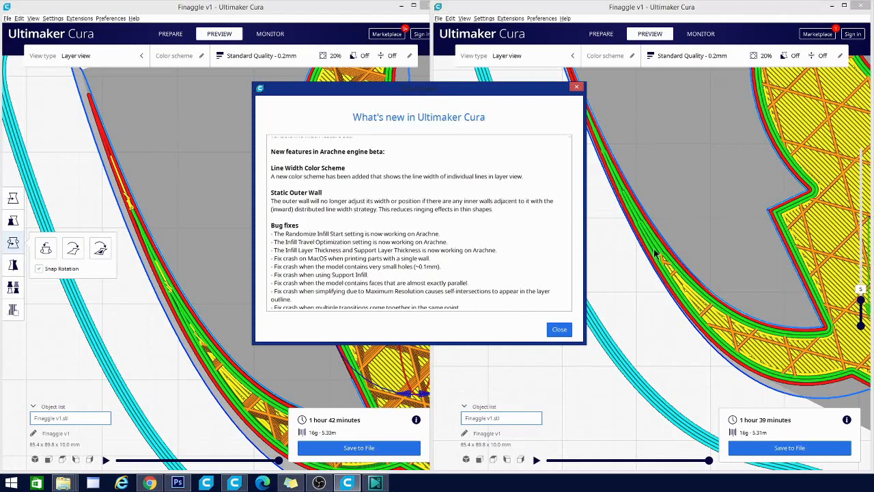
pyautogui.moveTo(486, 404)
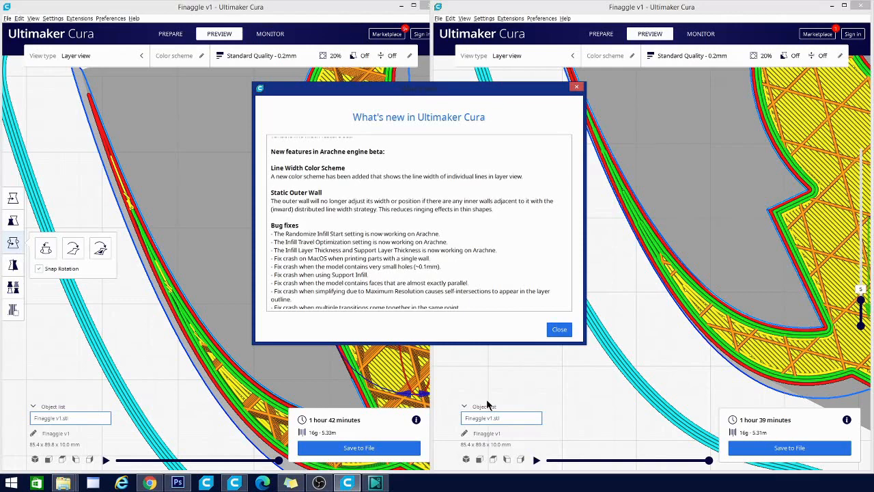
pyautogui.moveTo(355, 233)
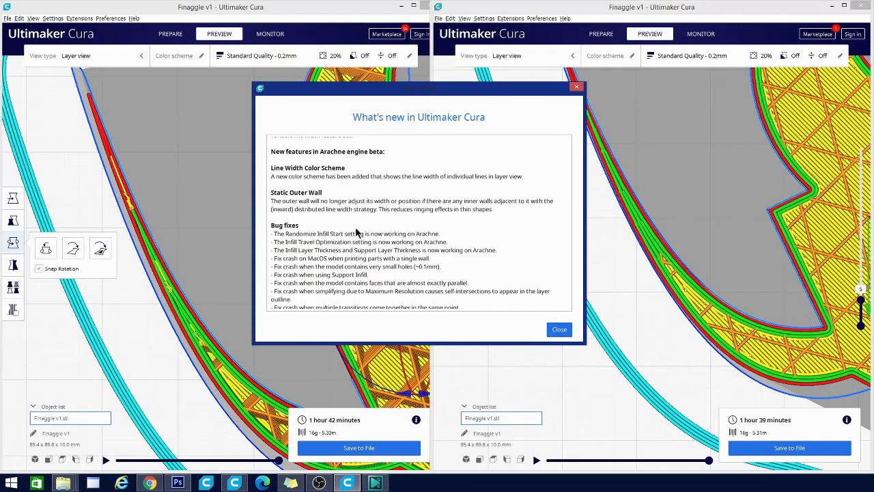
# Scroll through the Arachne beta release notes to read the features and bug fixes
pyautogui.scroll(3)
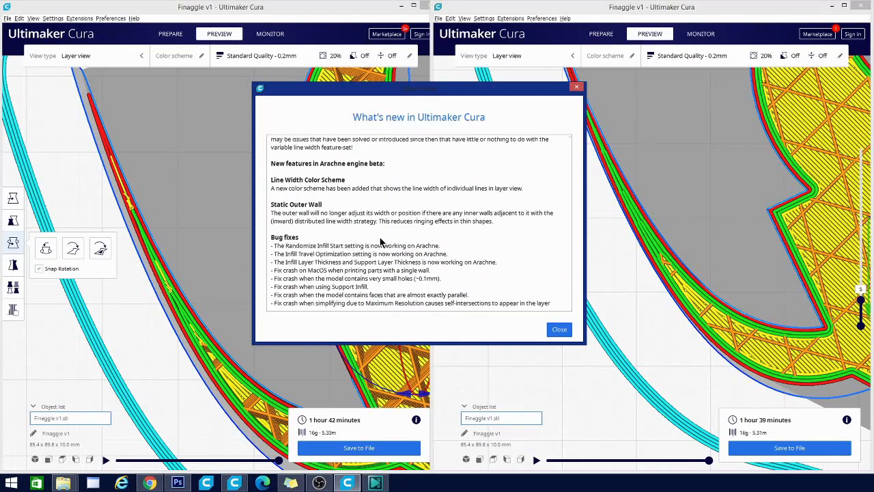
pyautogui.scroll(-3)
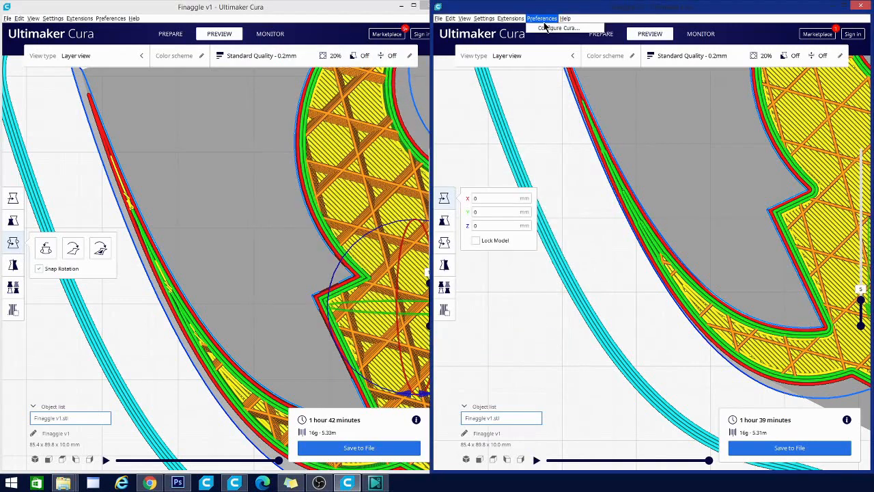
# Compare standard Shell versus Arachne Walls custom settings, then close the left window's panel
pyautogui.click(565, 20)
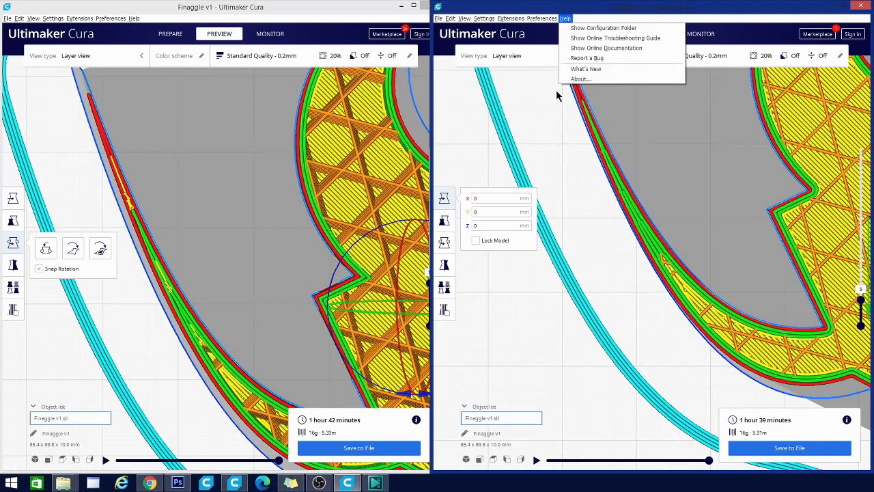
pyautogui.moveTo(580, 79)
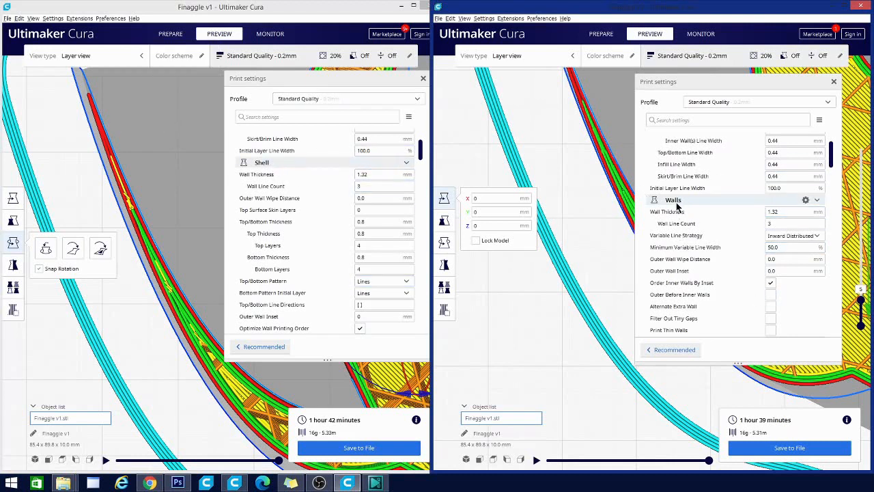
pyautogui.moveTo(691, 201)
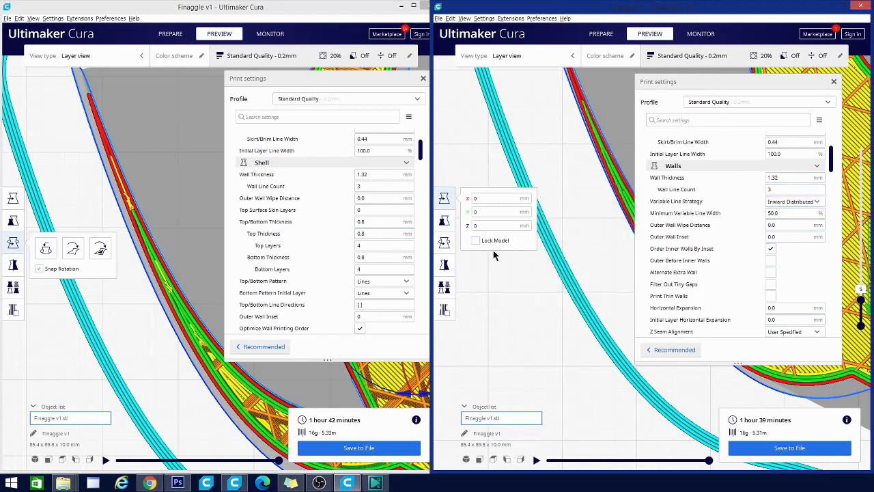
pyautogui.moveTo(623, 208)
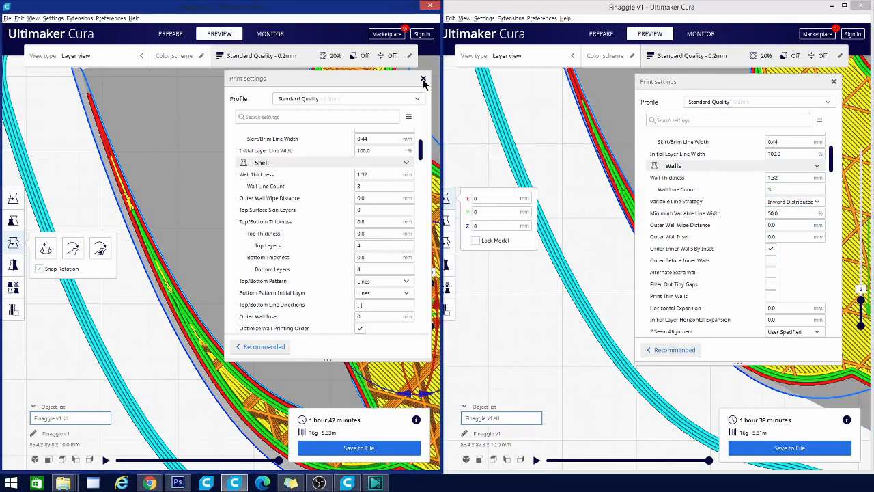
pyautogui.click(423, 79)
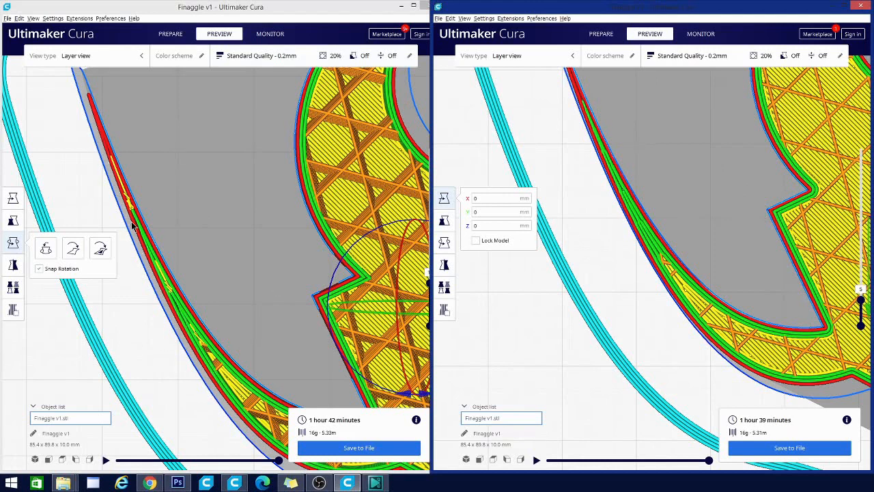
pyautogui.moveTo(131, 213)
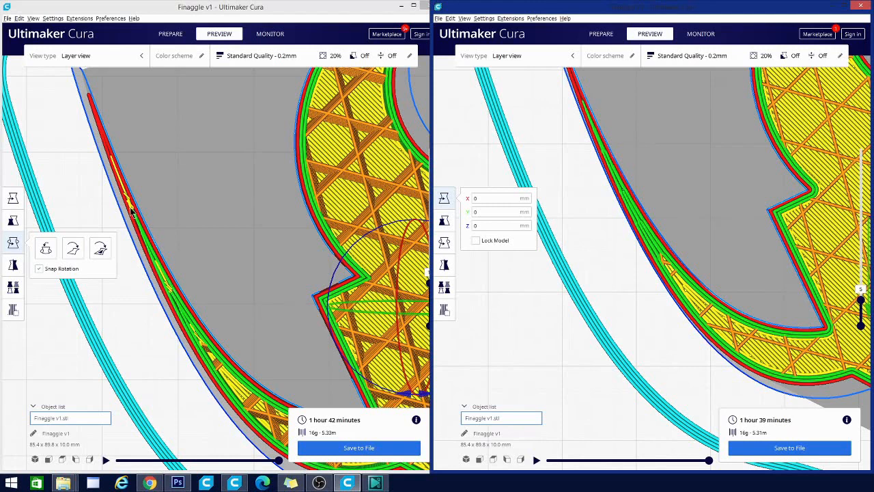
pyautogui.moveTo(131, 209)
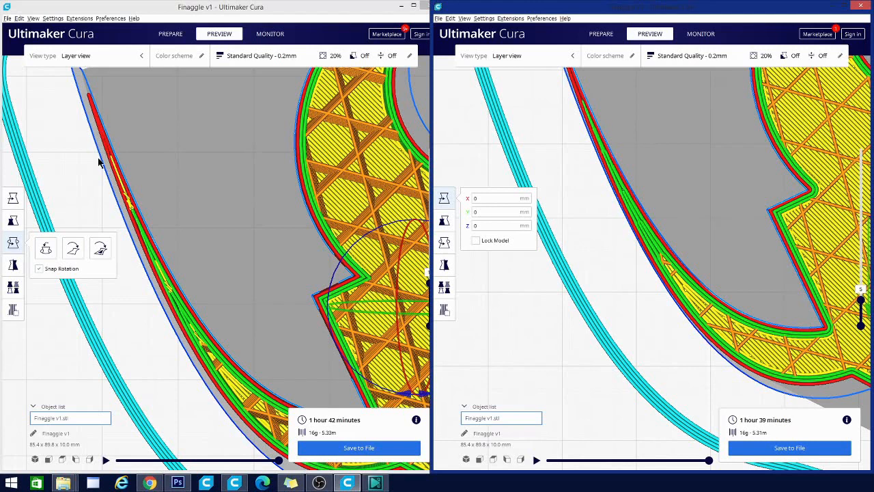
pyautogui.moveTo(134, 247)
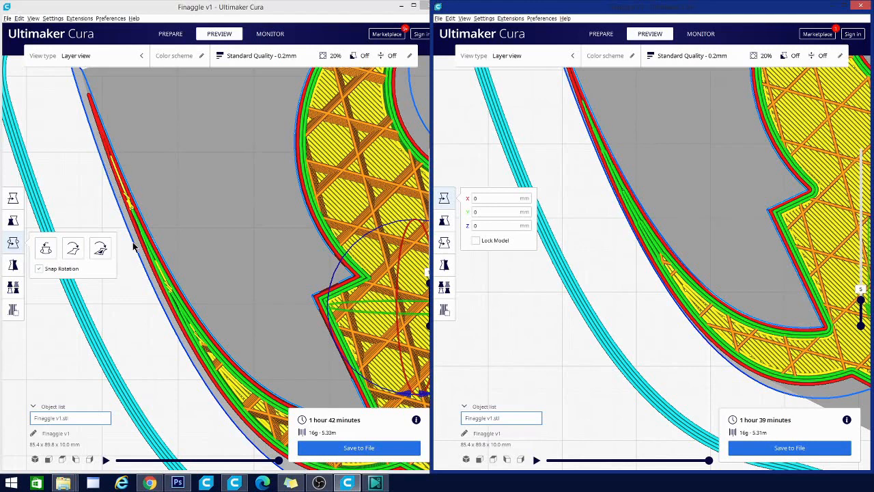
pyautogui.moveTo(101, 295)
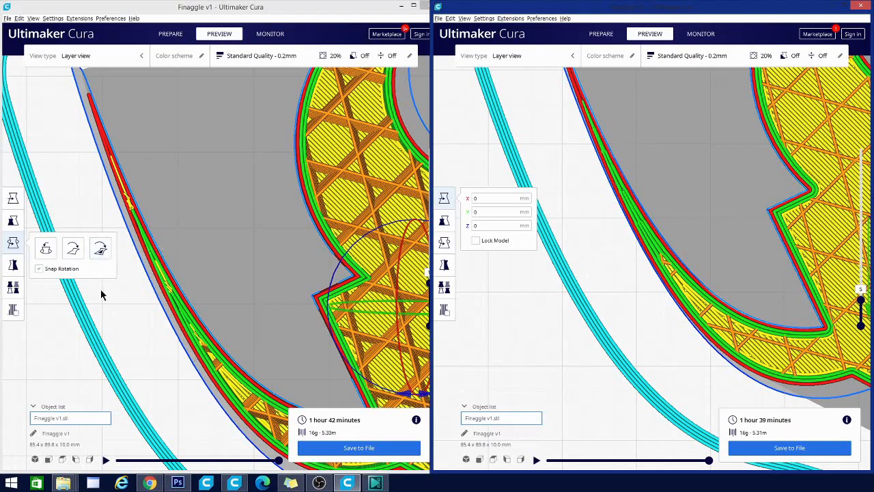
pyautogui.moveTo(128, 212)
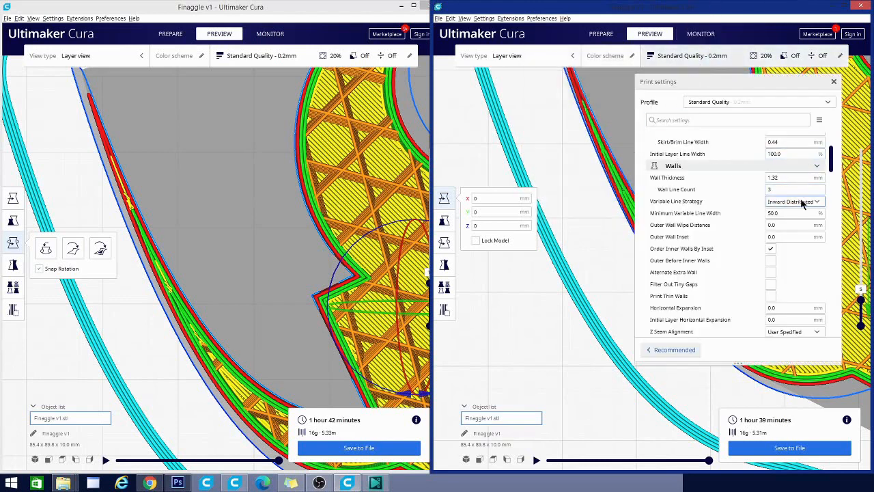
pyautogui.moveTo(674, 201)
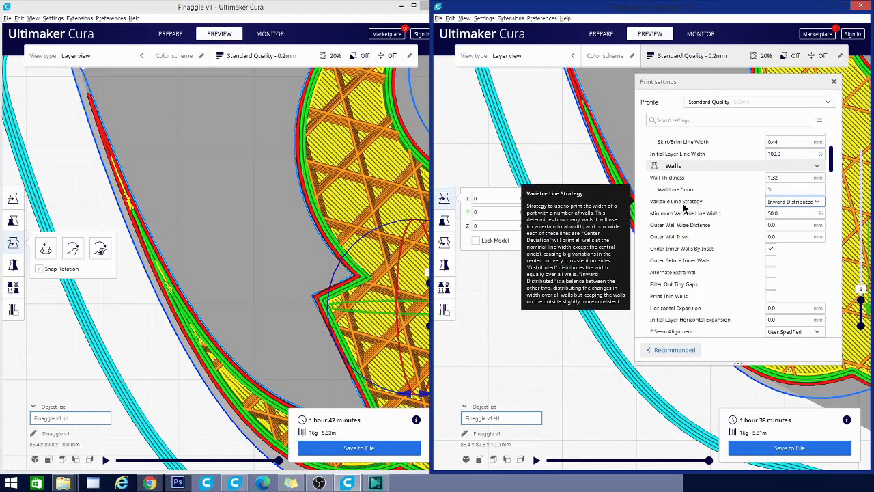
# Switch the right window's Variable Line Strategy from Inward Distributed to Center Deviation
pyautogui.click(795, 201)
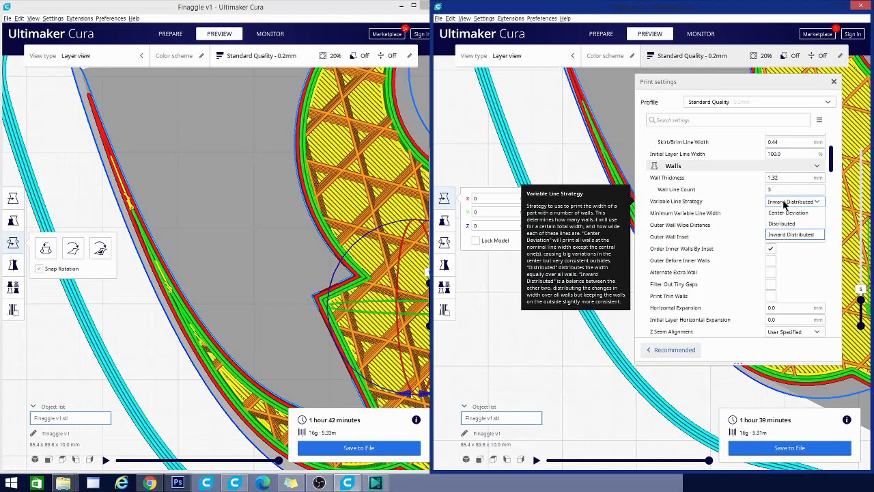
pyautogui.click(787, 213)
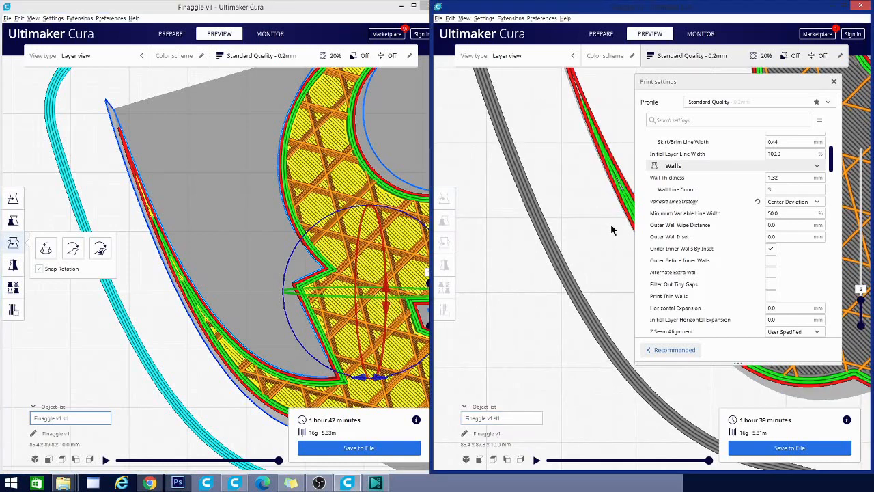
pyautogui.click(833, 82)
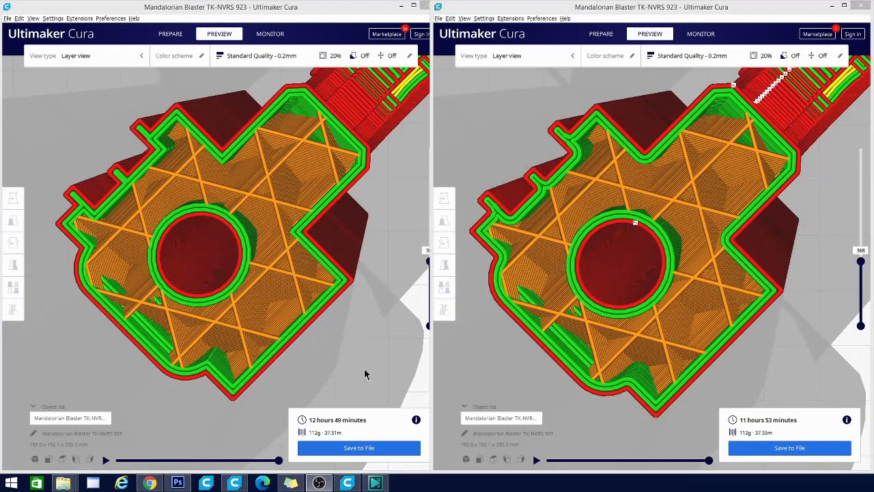
pyautogui.moveTo(295, 282)
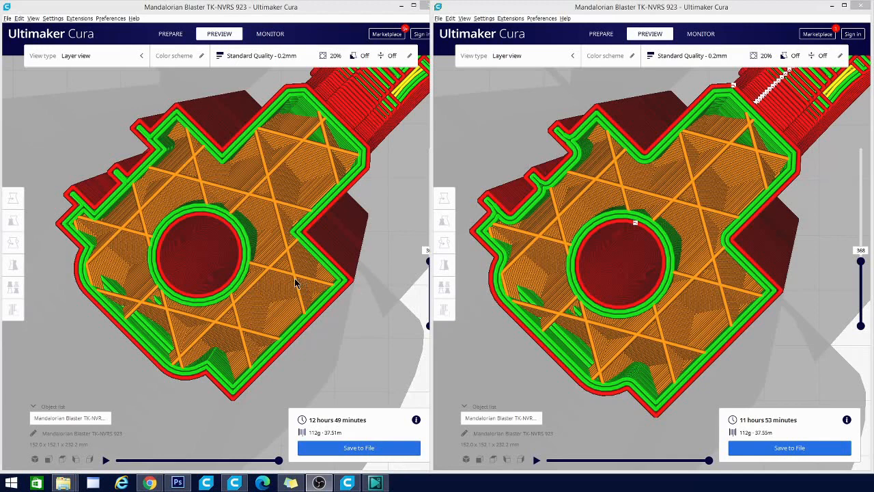
pyautogui.moveTo(142, 218)
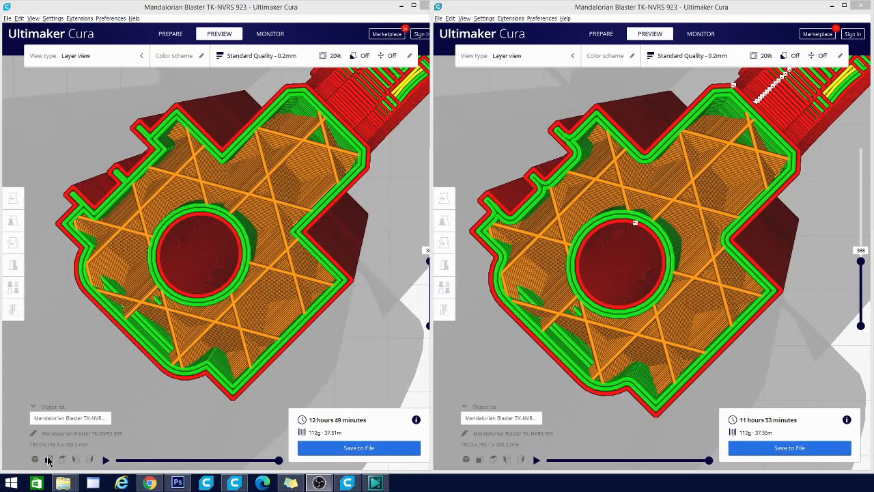
pyautogui.click(48, 459)
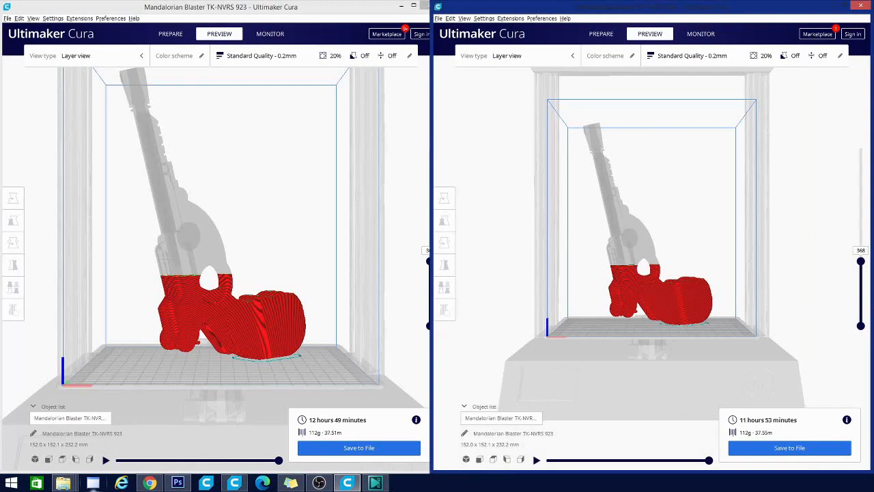
pyautogui.moveTo(167, 344)
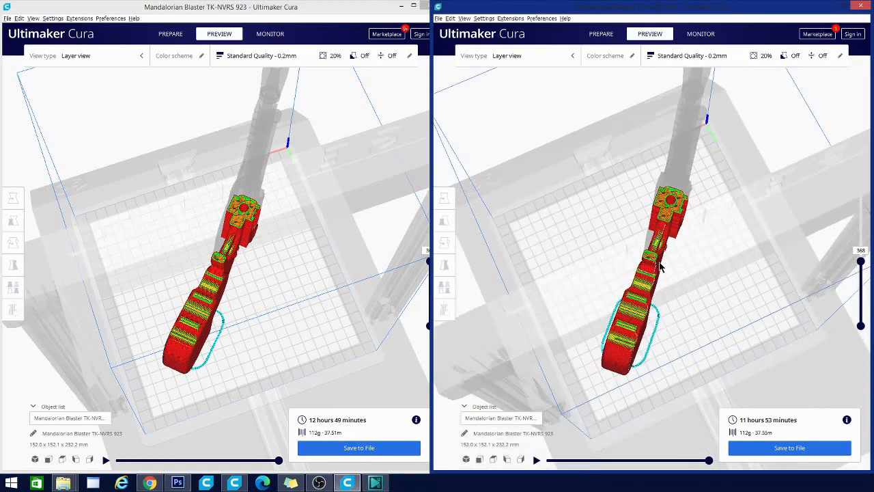
# Orbit the right window's view to inspect the blaster's sliced layers from above
pyautogui.moveTo(658, 266); pyautogui.dragTo(694, 290)
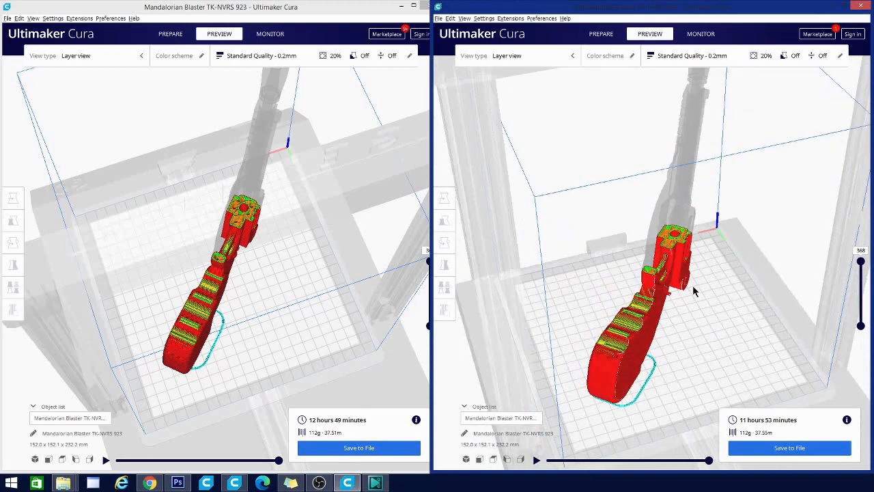
pyautogui.moveTo(694, 291); pyautogui.dragTo(661, 381)
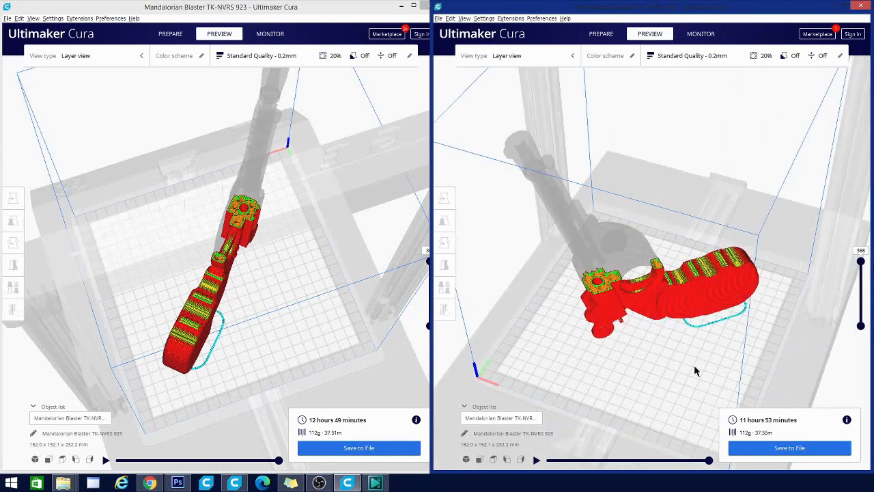
pyautogui.moveTo(620, 437)
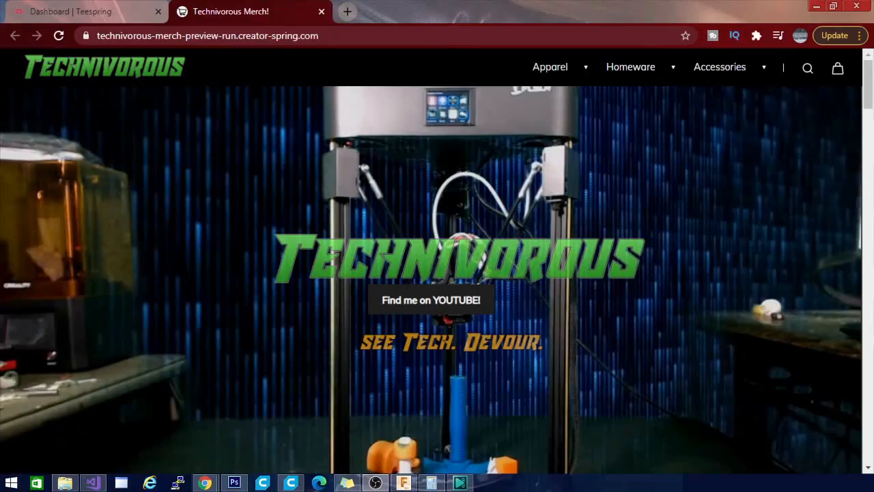
# Scroll the Technivorous merch homepage down to the Featured Products section
pyautogui.scroll(-3)
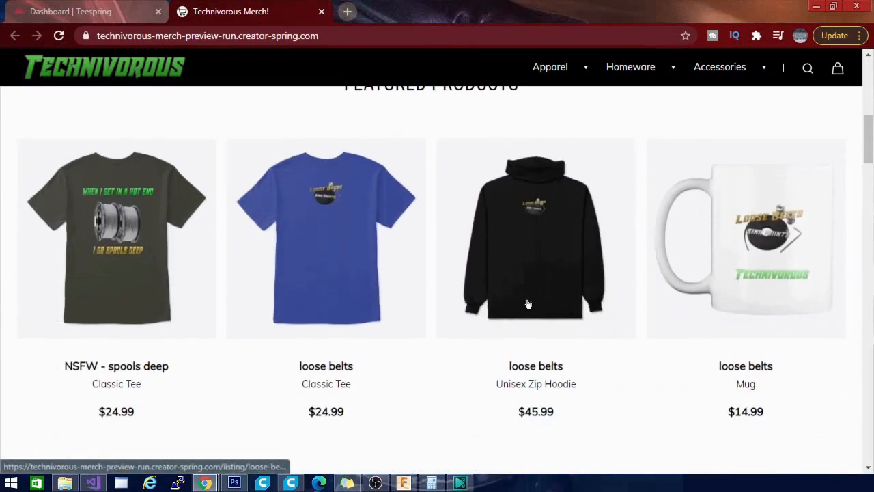